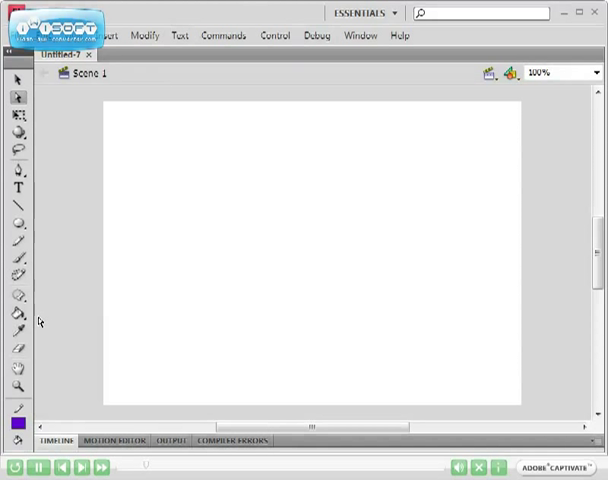
Draw an orange-red circle near the stage's upper left with the Oval tool
left_click(17, 222)
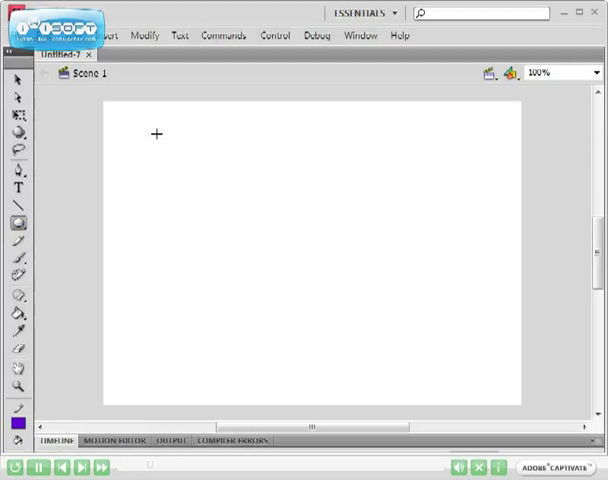
left_click_drag(157, 133, 225, 205)
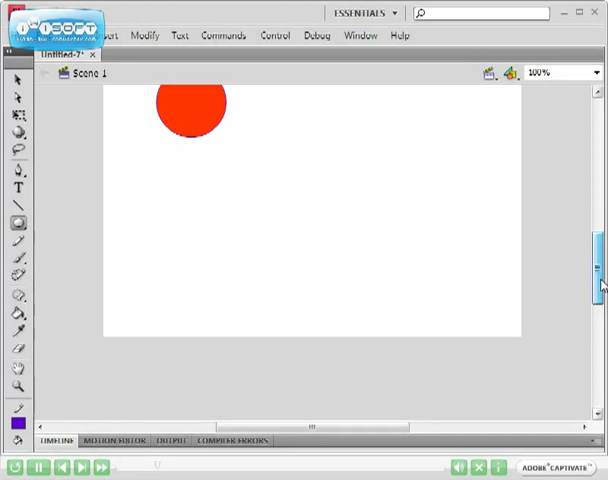
left_click_drag(188, 105, 188, 150)
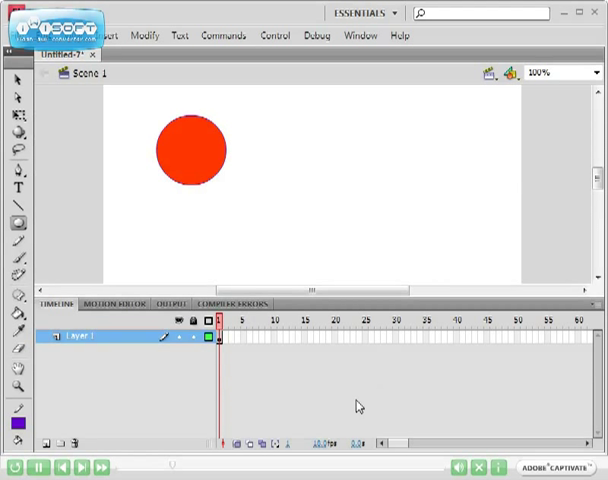
mouse_move(480, 379)
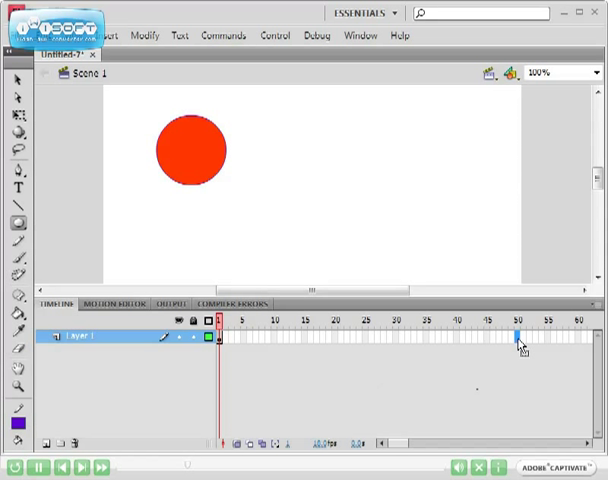
mouse_move(520, 345)
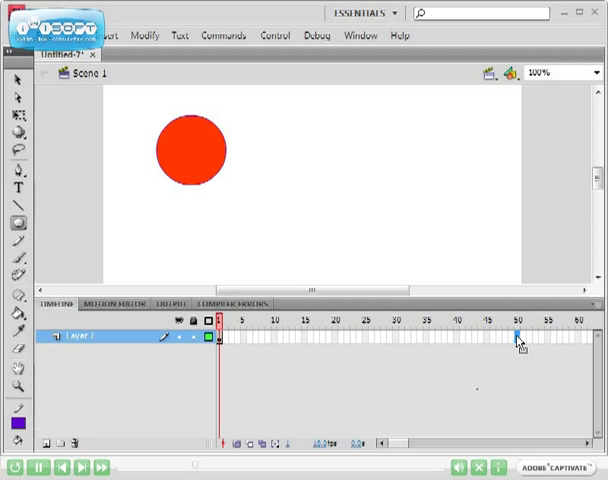
Insert a keyframe at frame 50 on Layer 1
right_click(518, 339)
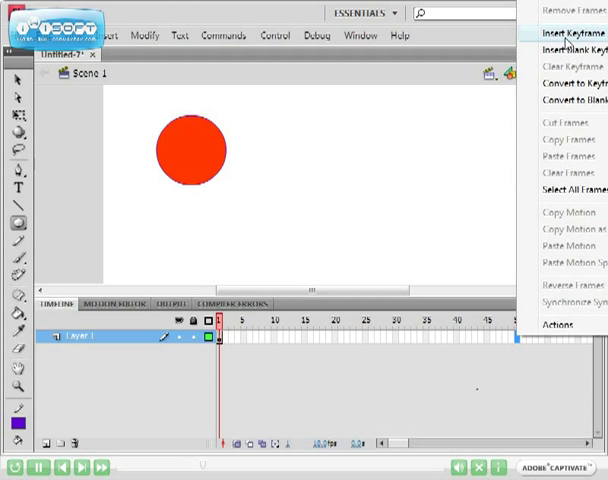
left_click(570, 34)
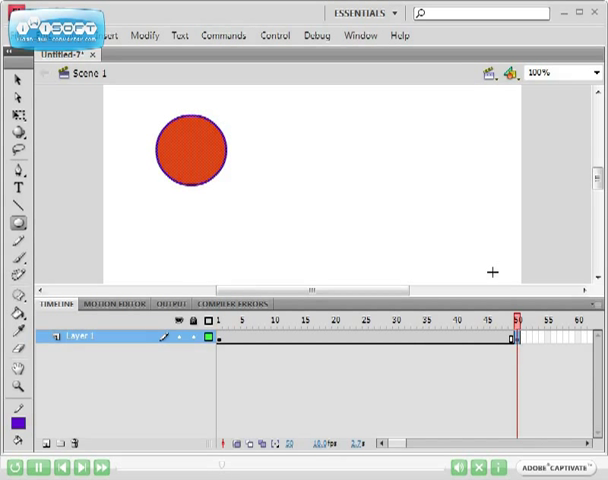
mouse_move(404, 251)
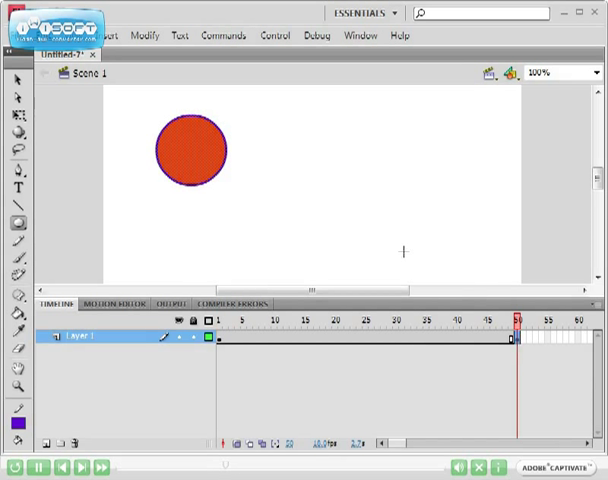
mouse_move(347, 235)
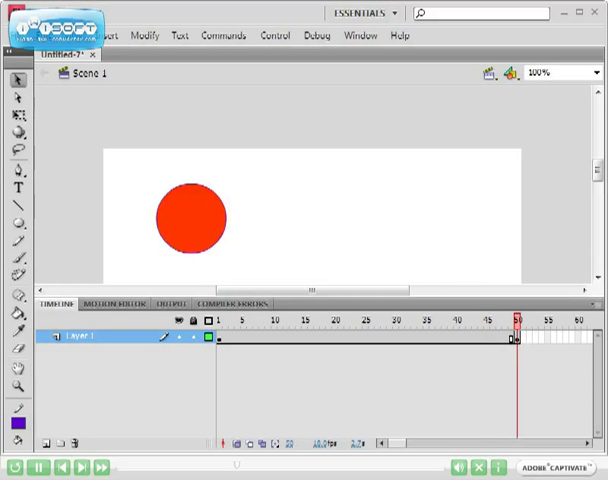
mouse_move(16, 96)
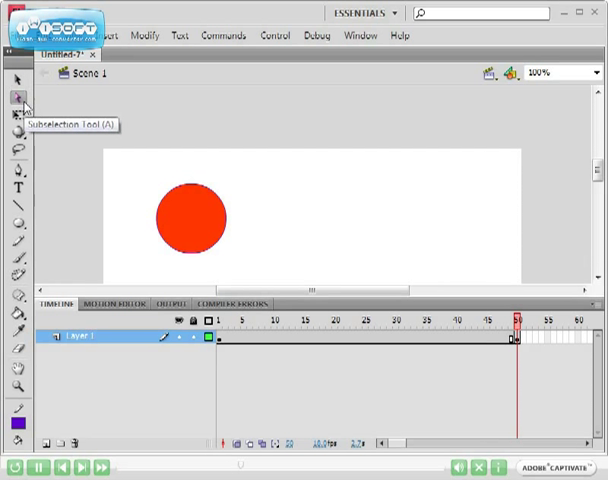
mouse_move(228, 220)
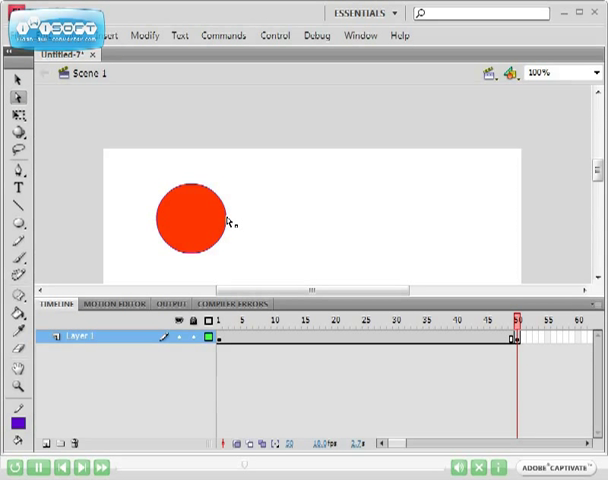
Drag across the frame-50 circle to select its anchor points for reshaping
left_click_drag(187, 218, 190, 155)
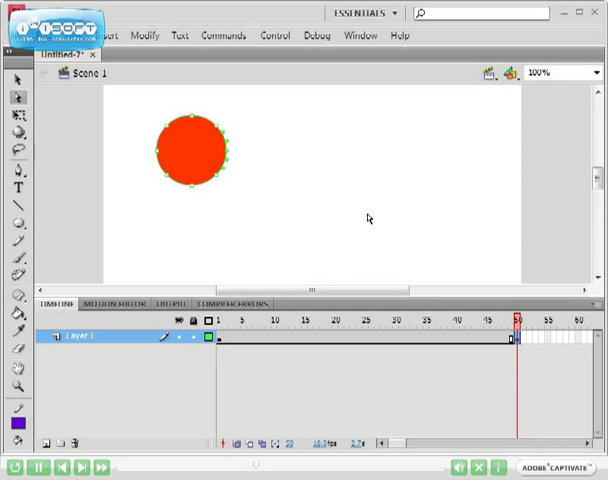
mouse_move(360, 264)
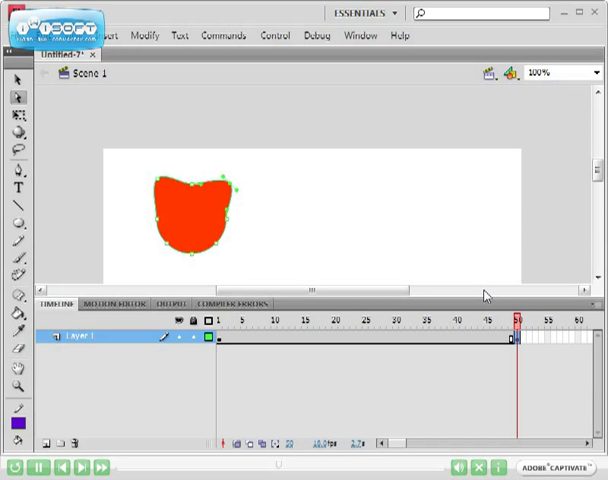
mouse_move(519, 334)
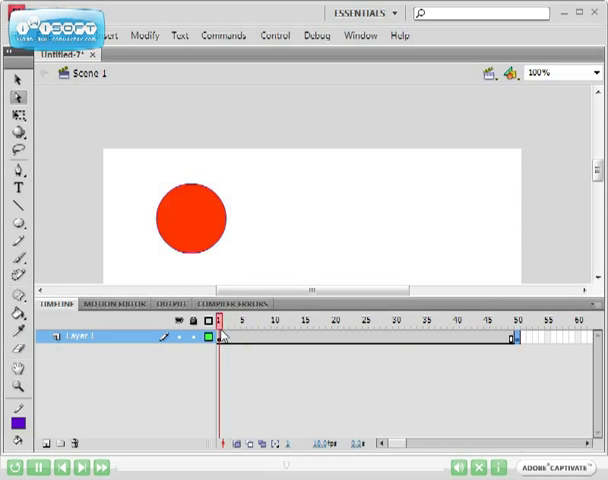
Check the circle at frame 1, then select a midway frame around frame 24
left_click(275, 322)
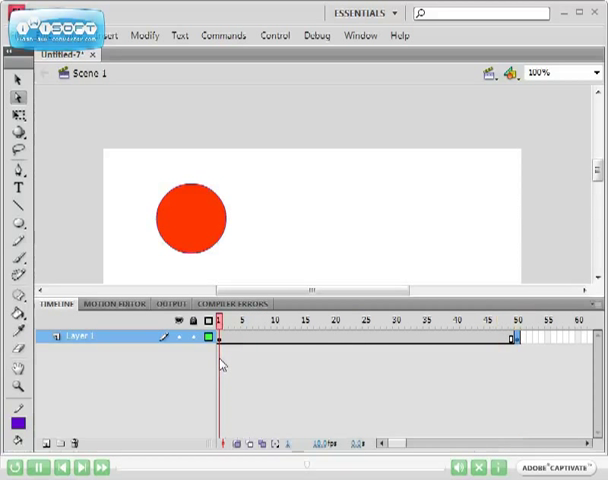
left_click(277, 320)
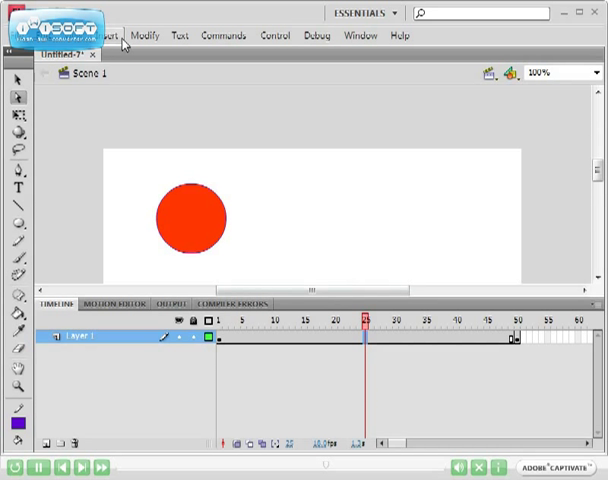
Add a shape tween spanning frames 1 to 50 via the Insert menu
left_click(143, 34)
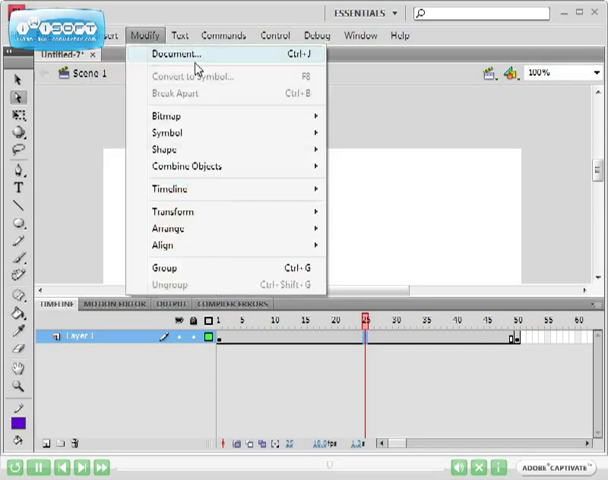
left_click(100, 35)
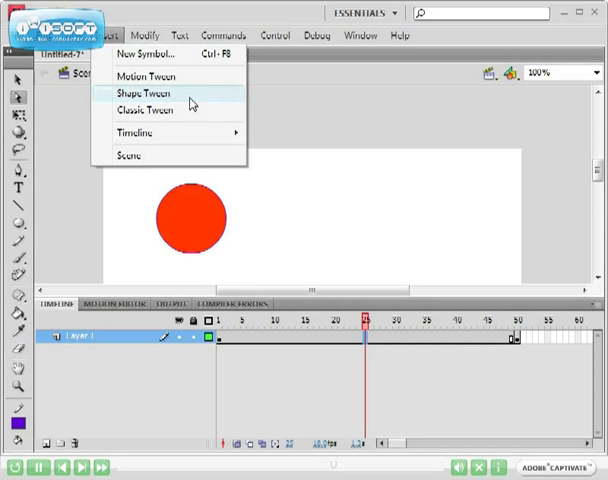
left_click(143, 92)
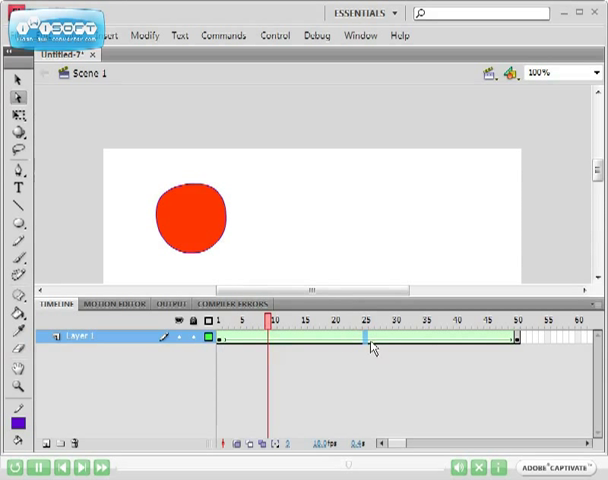
mouse_move(580, 350)
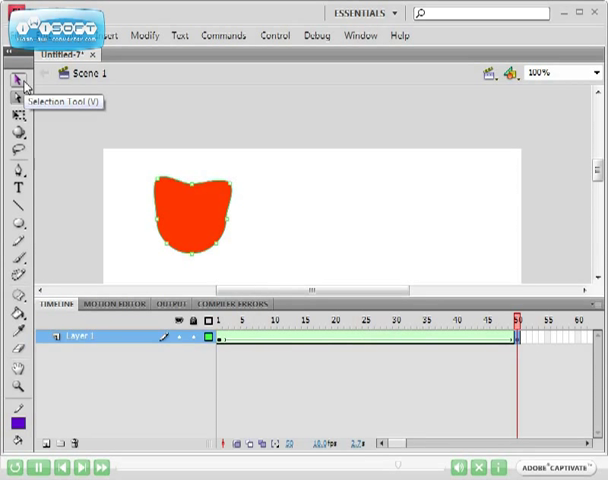
Move the frame-50 cat shape right, then scrub frames to preview the tween
left_click(313, 176)
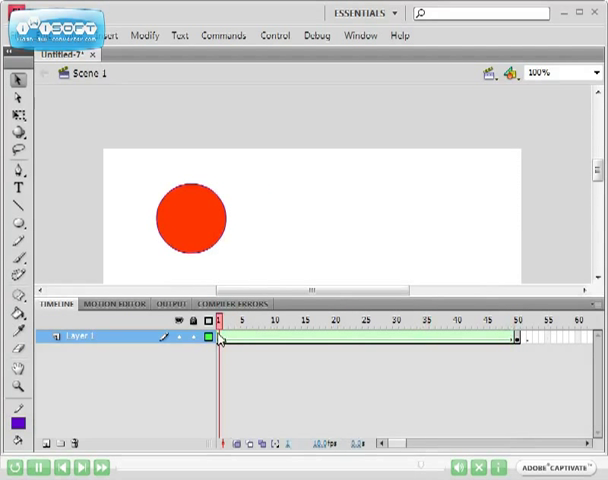
left_click(366, 320)
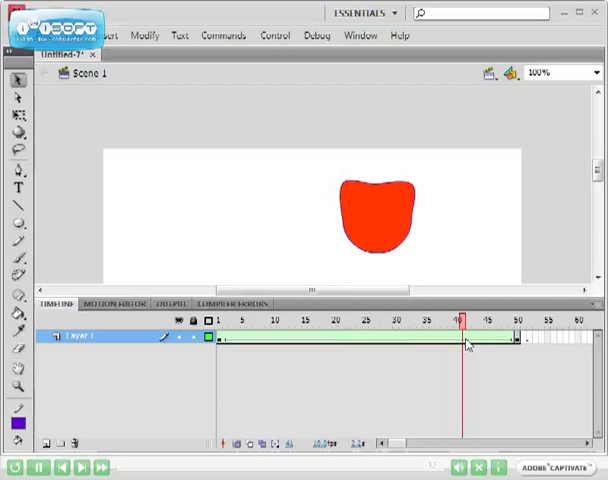
left_click(230, 318)
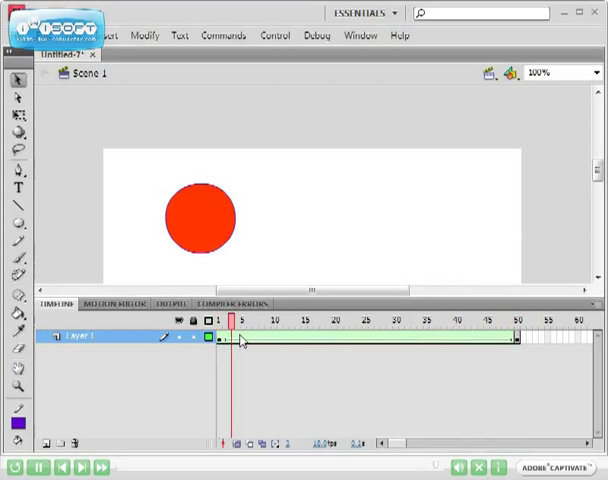